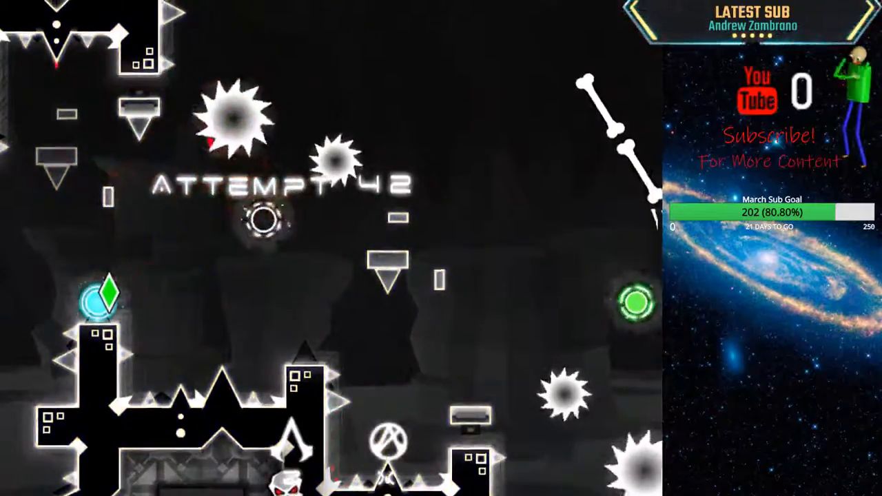
- Quit the gauntlet level with Escape to return to the Doom Gauntlet map
key("Escape")
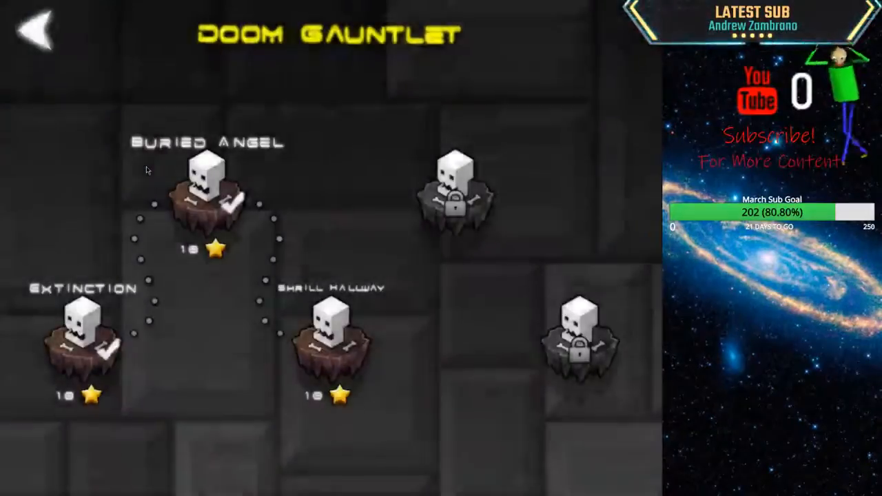
- Return to the main menu, browse My Levels, and open Resistance Copyable in the editor
left_click(37, 32)
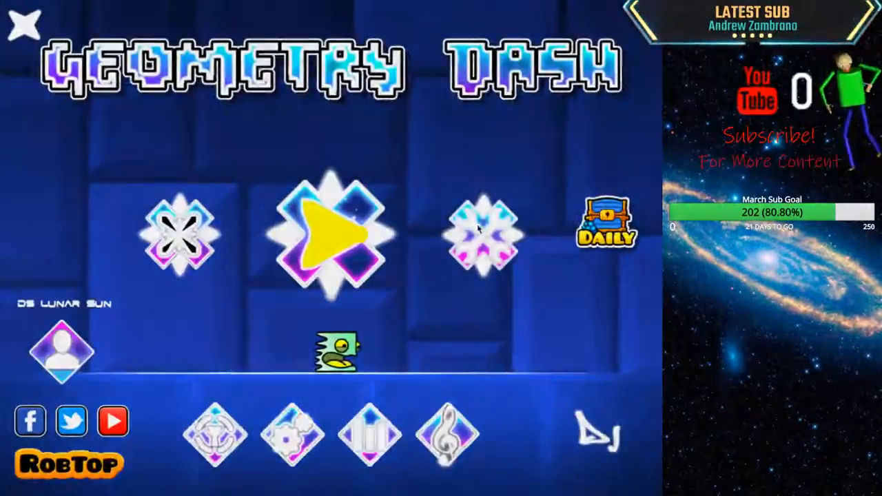
left_click(331, 231)
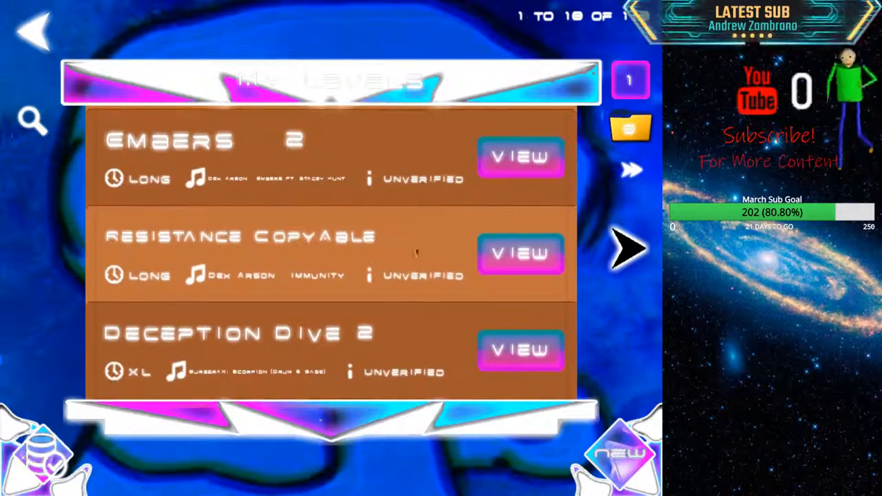
scroll("up", 3)
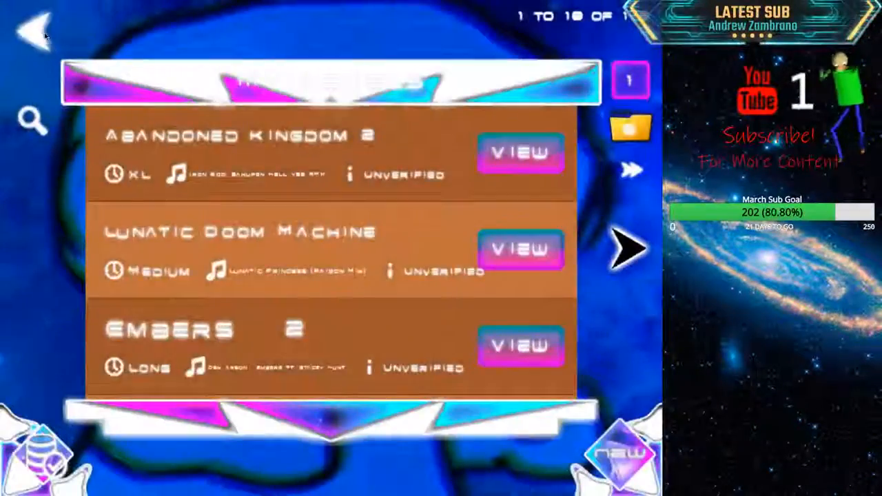
left_click(32, 123)
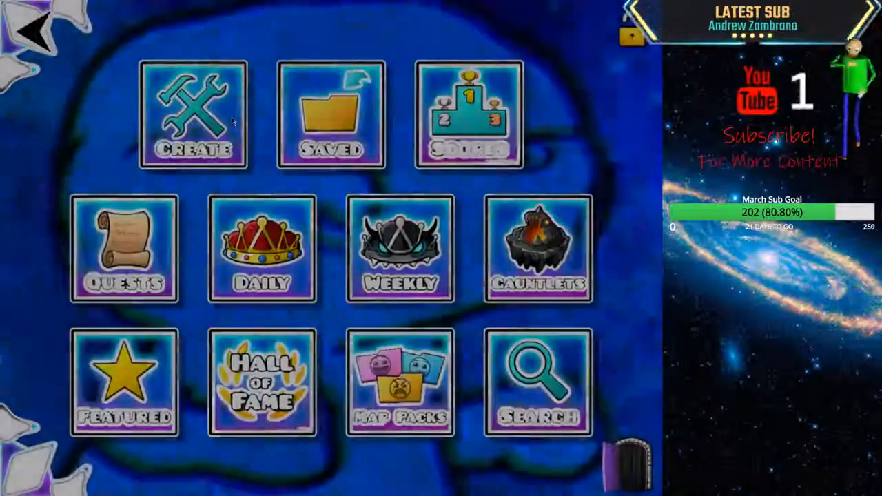
left_click(333, 114)
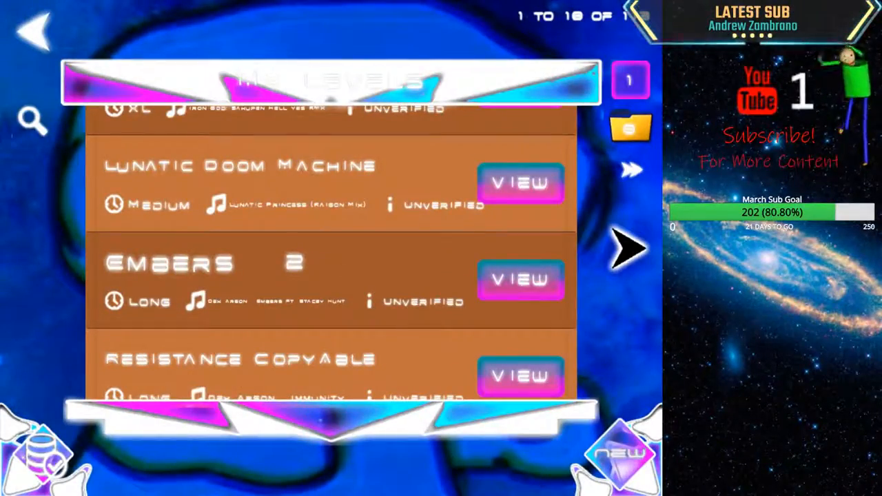
left_click(35, 31)
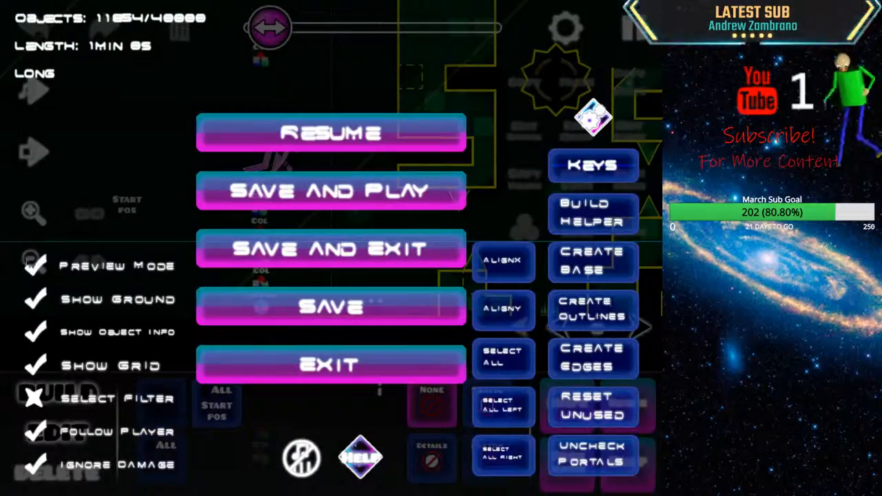
- Resume editing and confirm the start position set to cube mode with flipped gravity
left_click(330, 133)
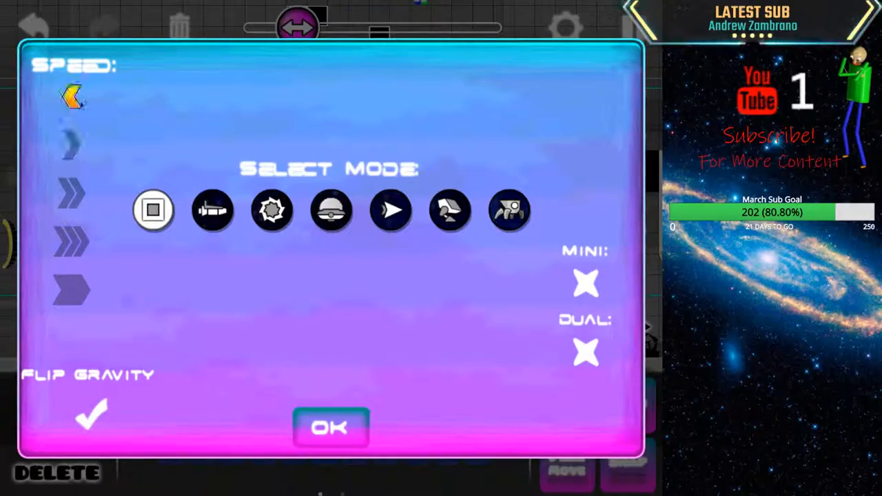
left_click(329, 427)
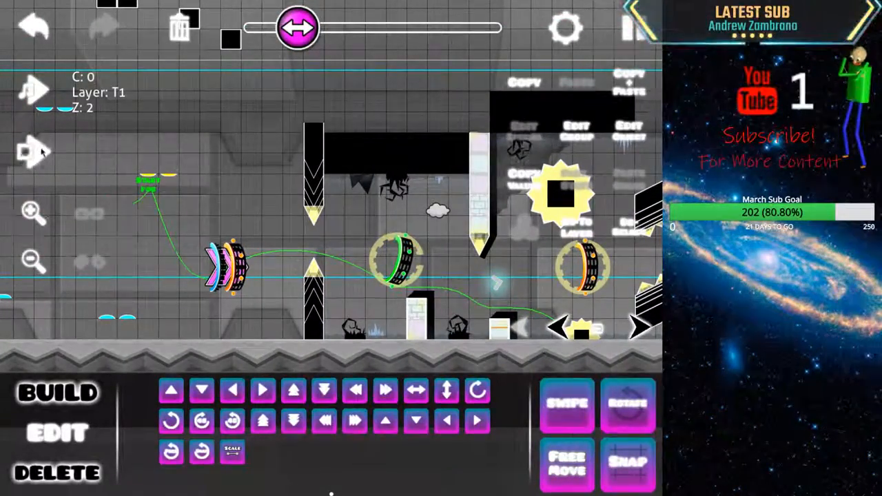
- Pan toward the start position and open the editor pause menu
left_click(296, 28)
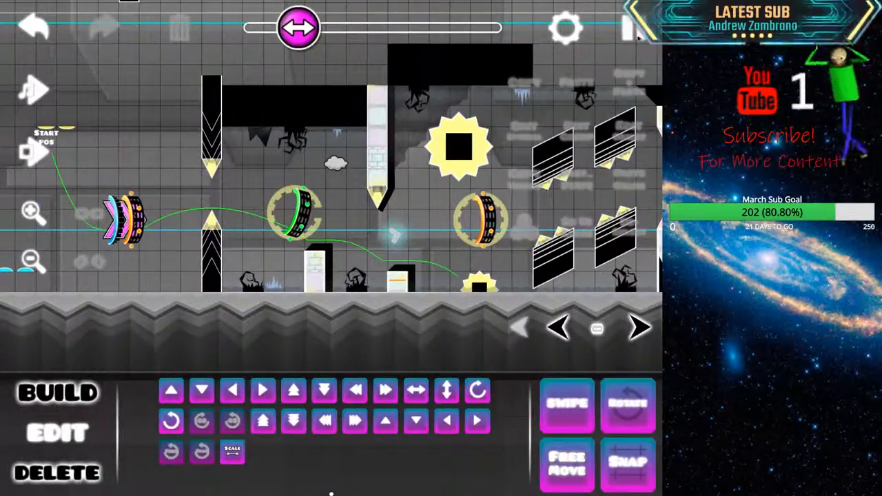
left_click(566, 29)
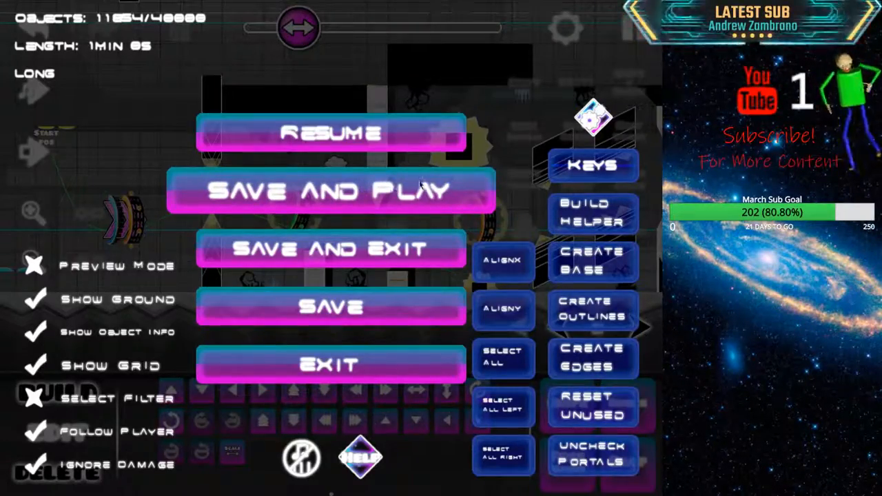
left_click(331, 191)
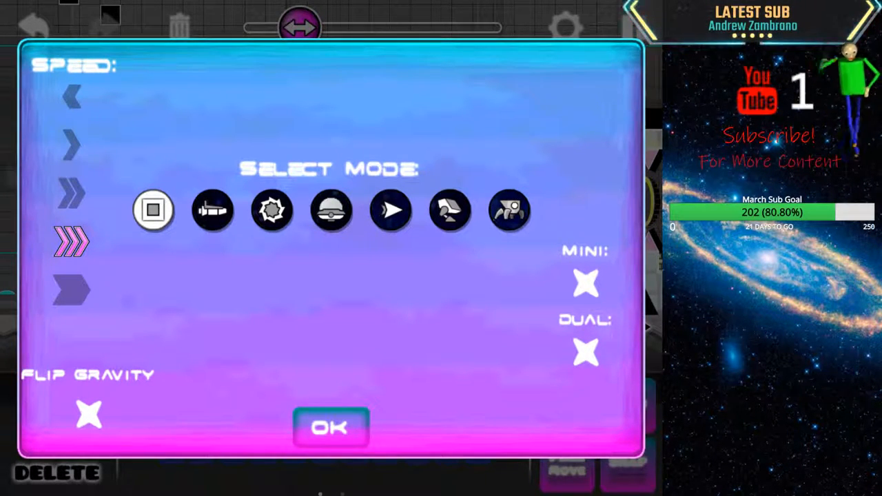
mouse_move(576, 127)
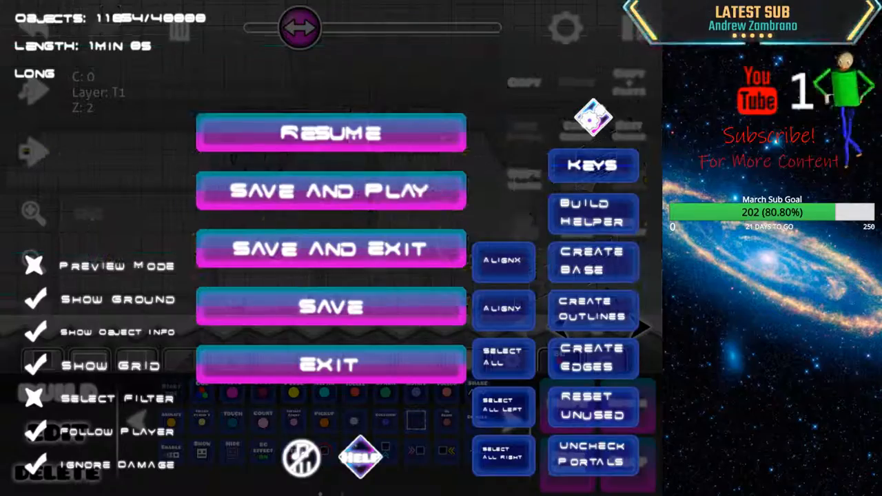
- Save Resistance Copyable and exit to its level page
left_click(331, 190)
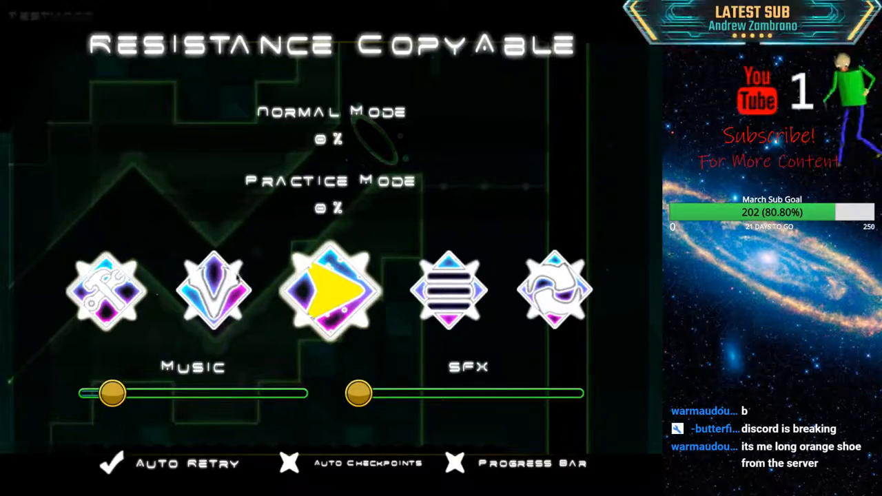
- Reopen Resistance Copyable in the editor, then save and playtest from the start position
left_click(329, 138)
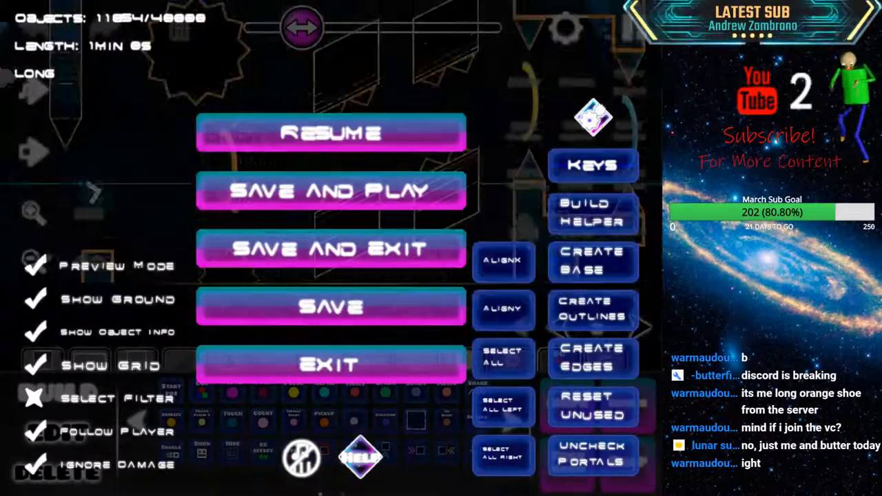
left_click(331, 132)
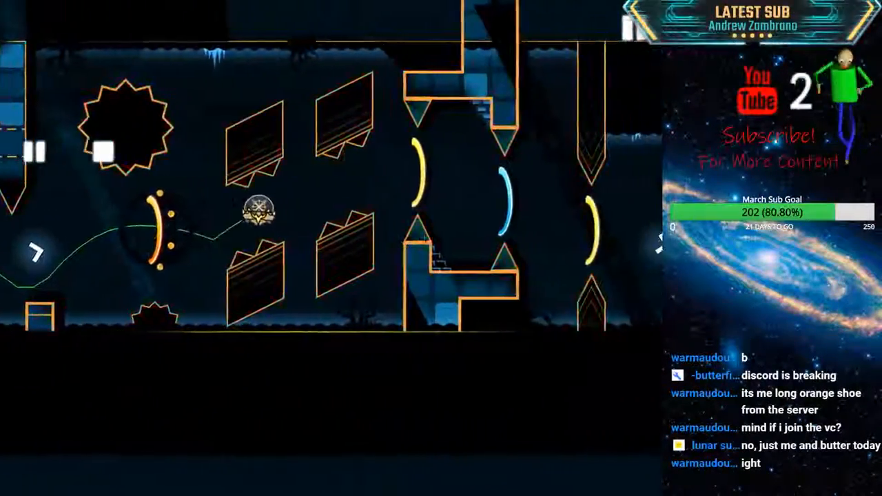